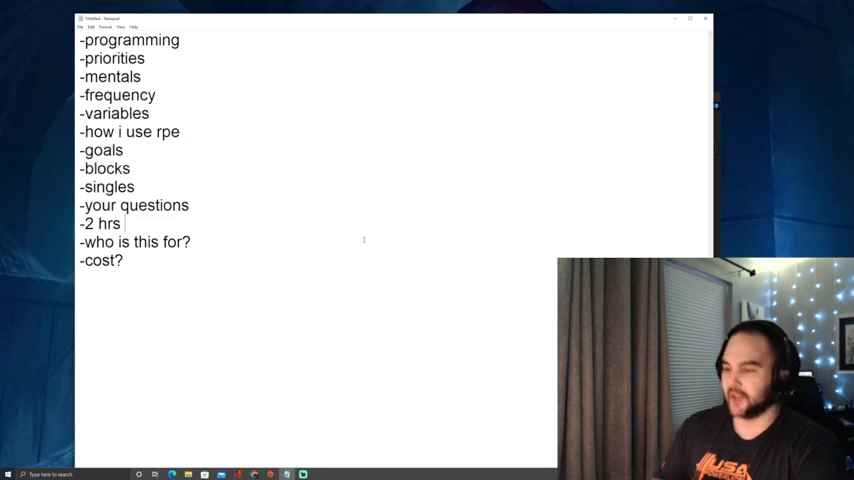
pyautogui.write('in the future')
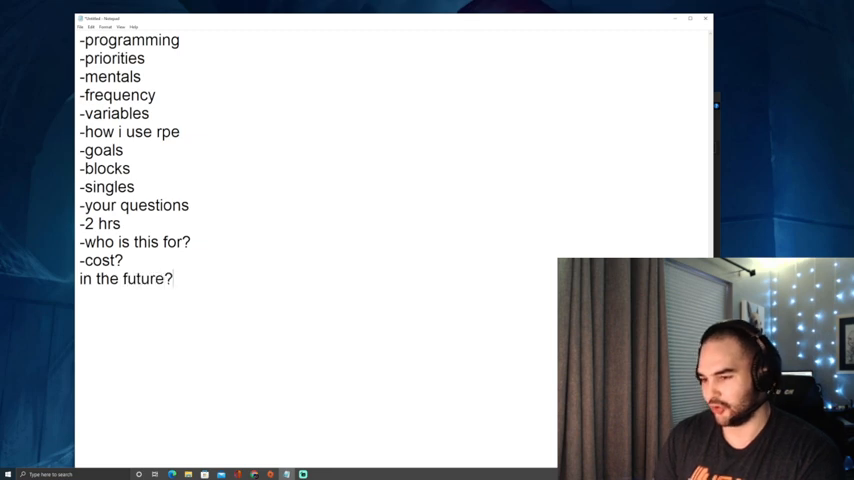
pyautogui.write('?????')
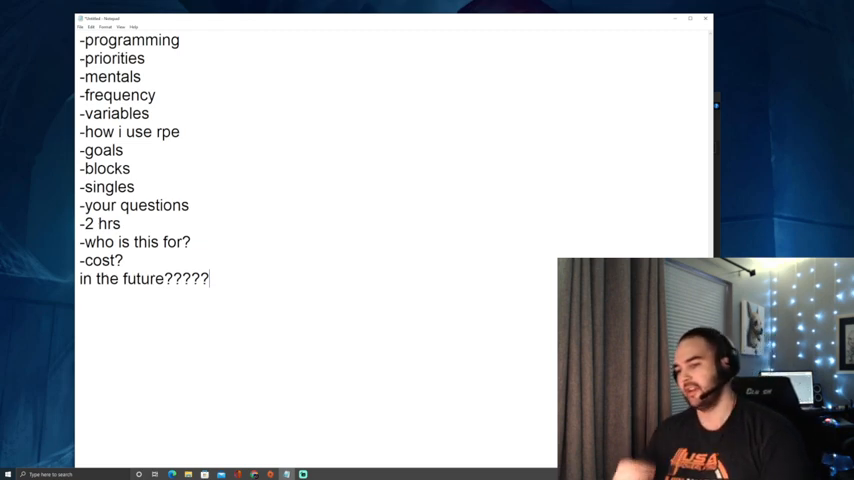
pyautogui.write('F')
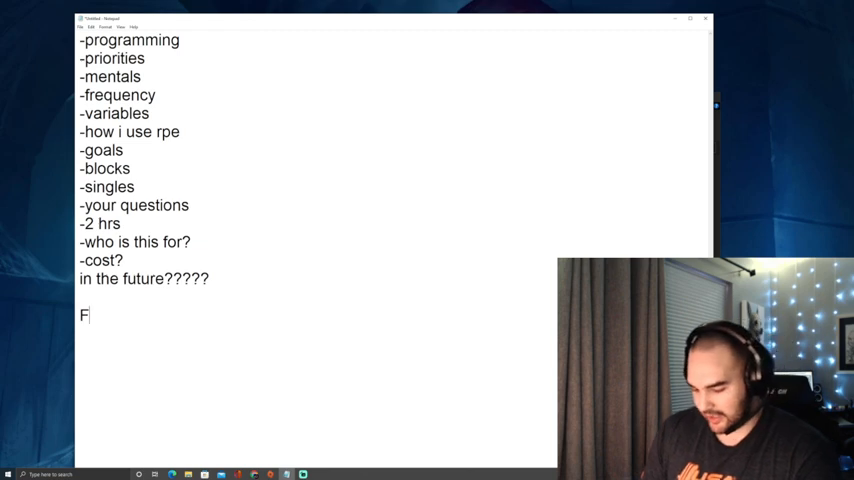
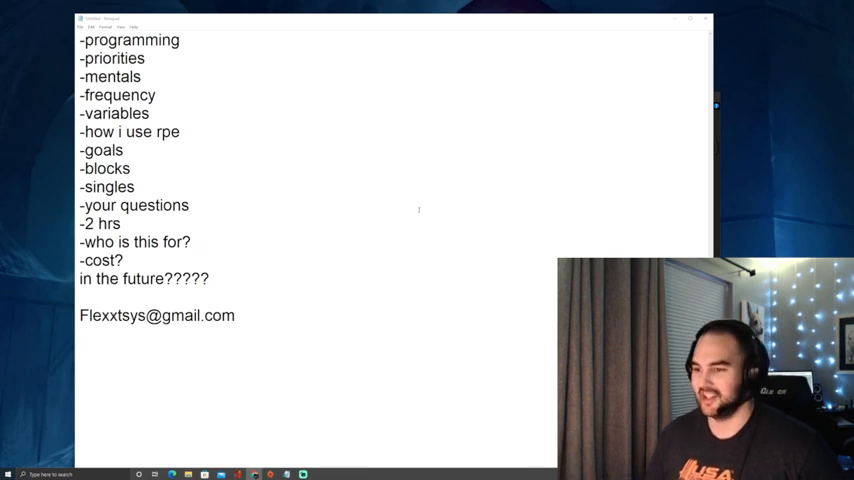
pyautogui.moveTo(374, 198)
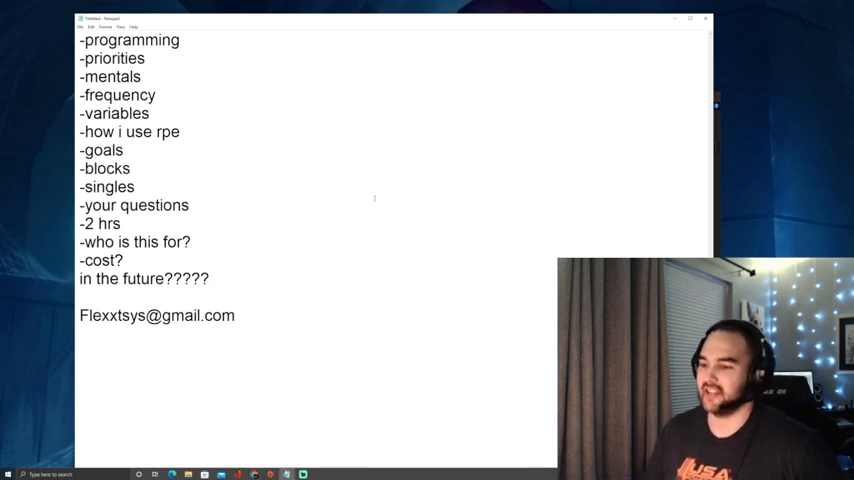